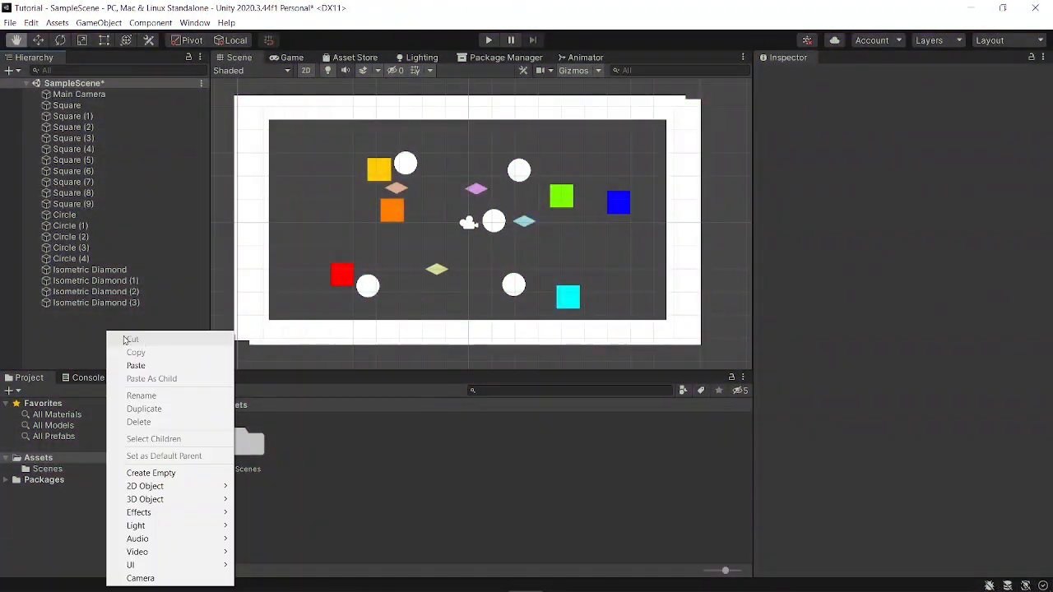
Create an empty Drag object and add a new script component named Drag
left_click(151, 473)
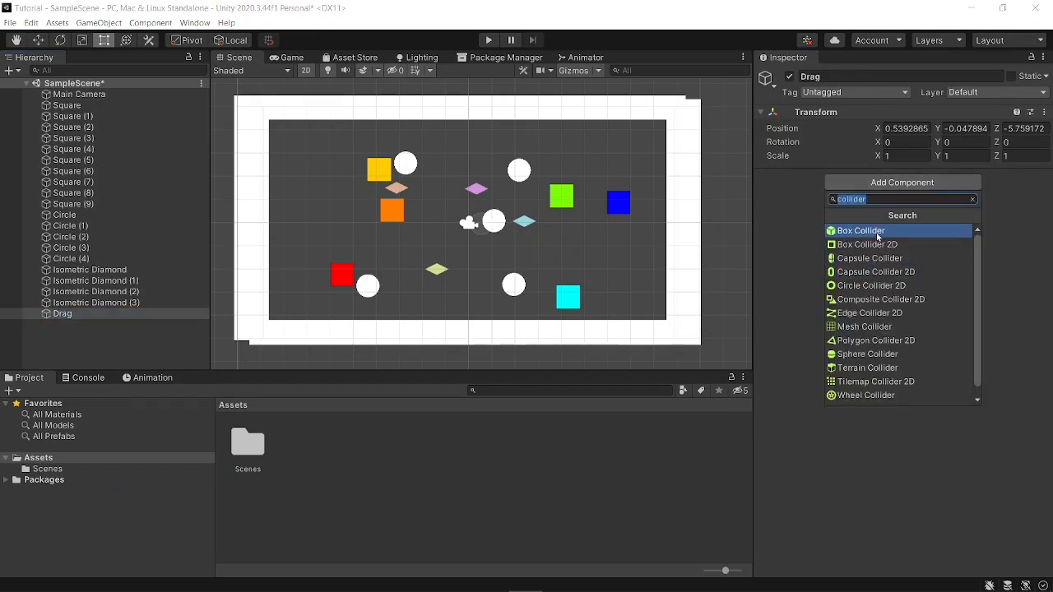
type("scrip")
type("D")
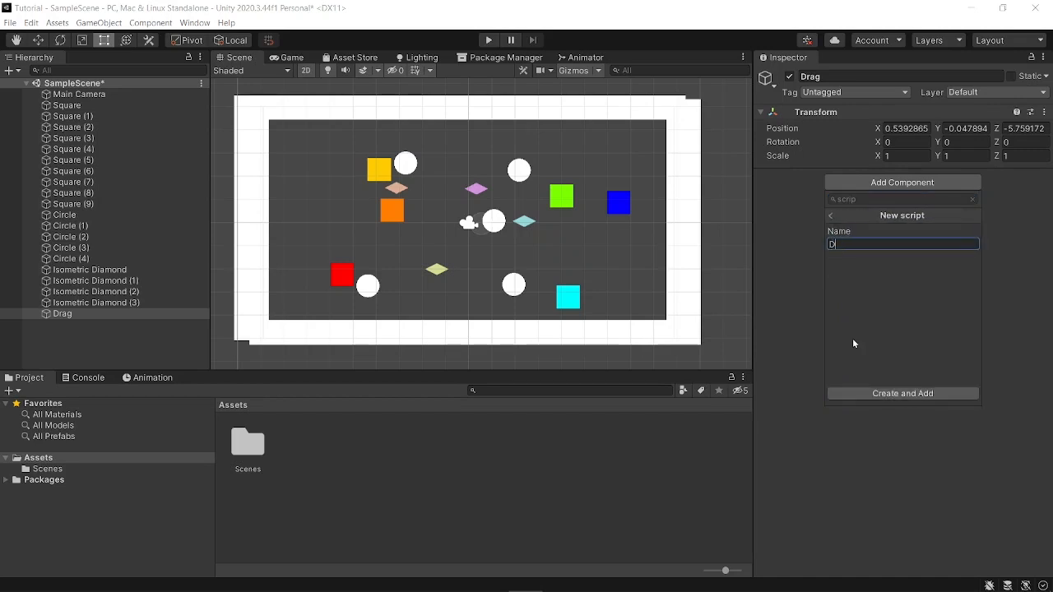
type("rag")
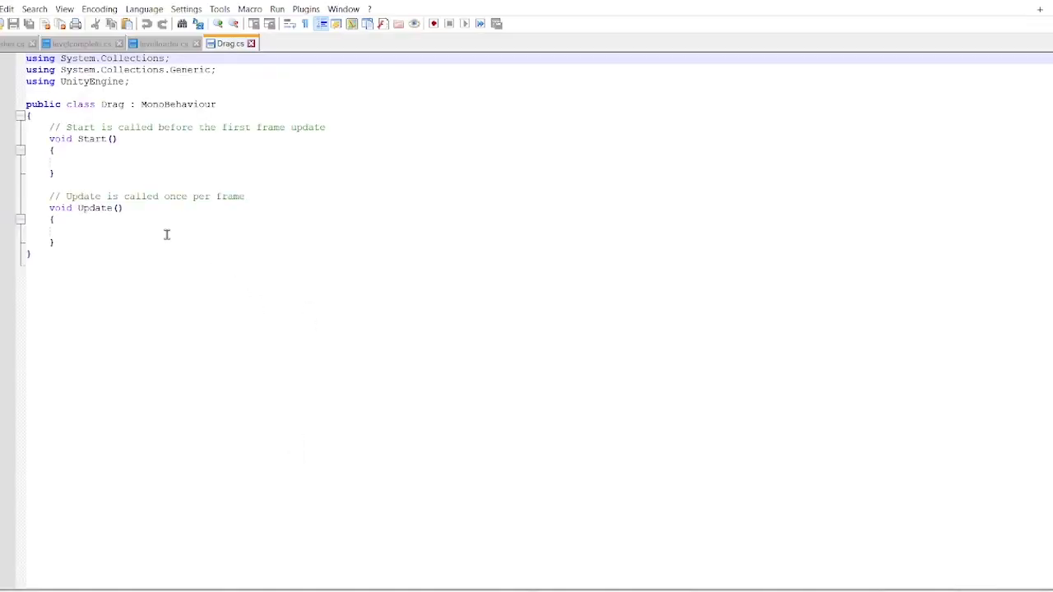
mouse_move(99, 169)
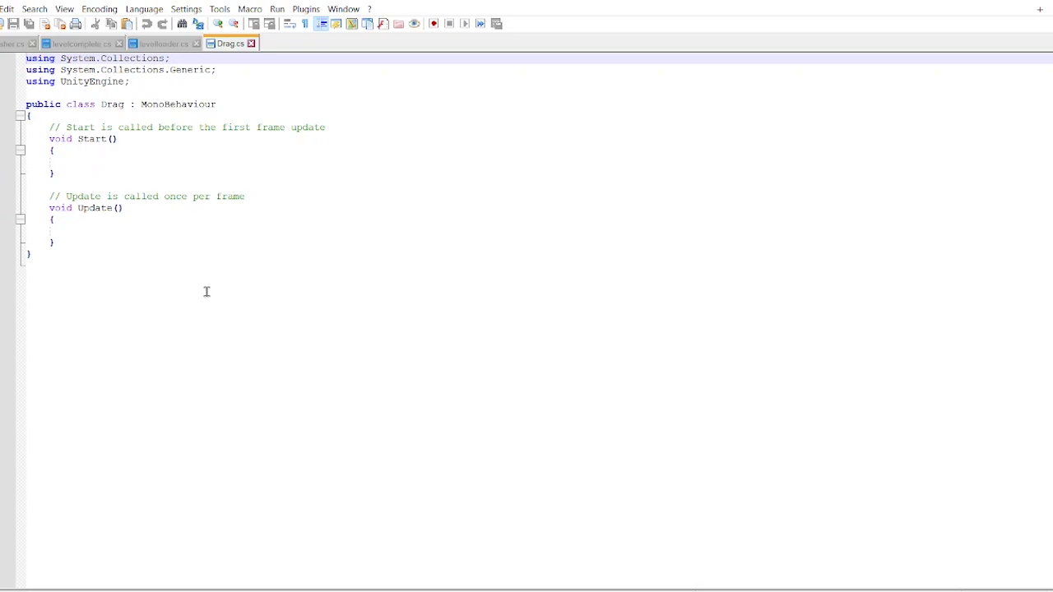
Select all the default template code in Drag.cs in Notepad++
key("ctrl+a")
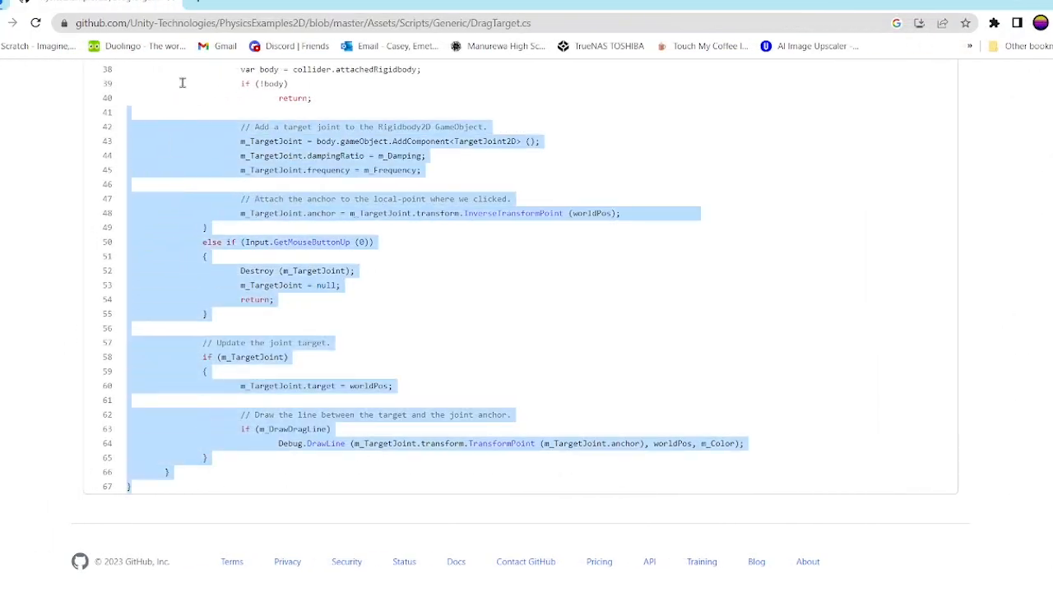
Copy the DragTarget.cs code from GitHub and return to Notepad++
scroll("up", 3)
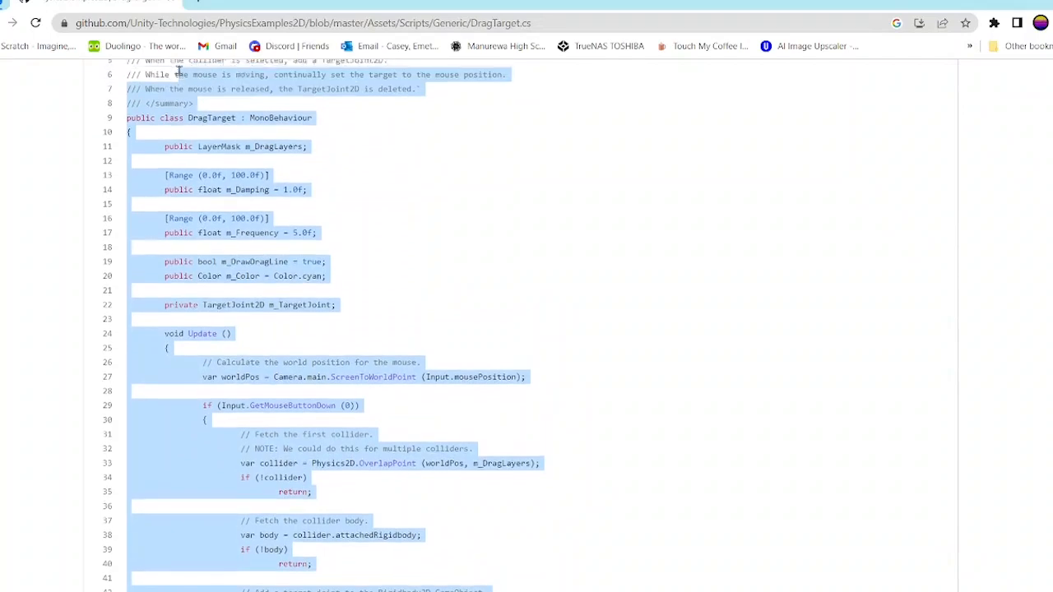
scroll("up", 3)
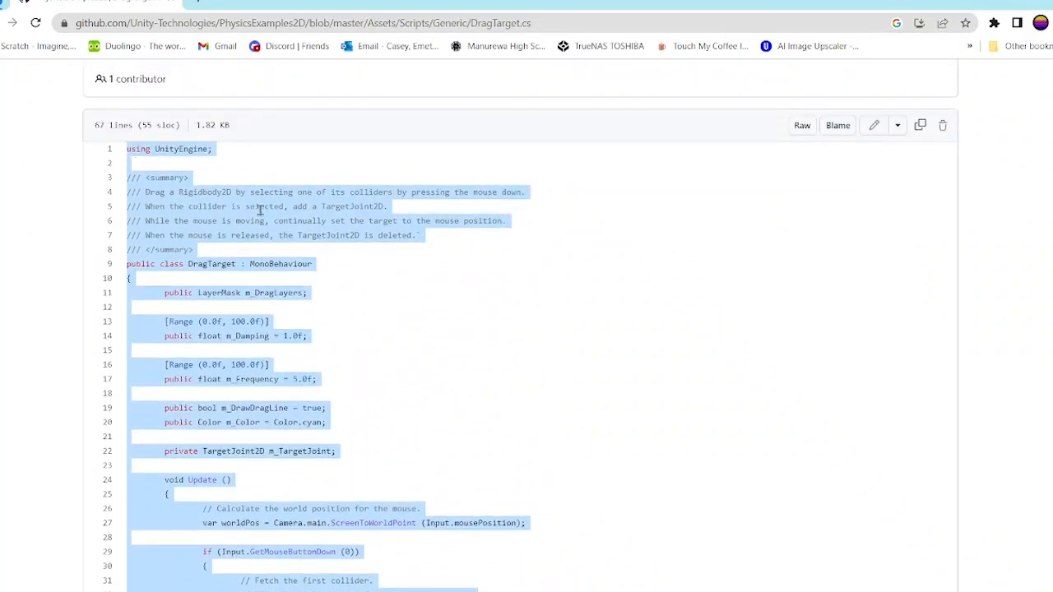
left_click(230, 44)
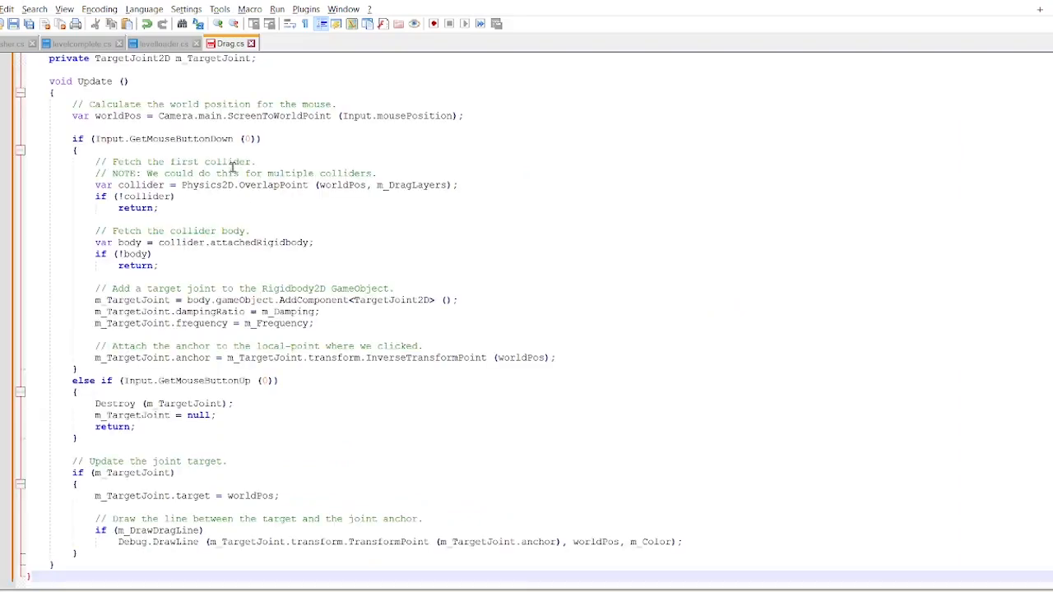
Paste the DragTarget code into Drag.cs and return to fix the load error
scroll("up", 3)
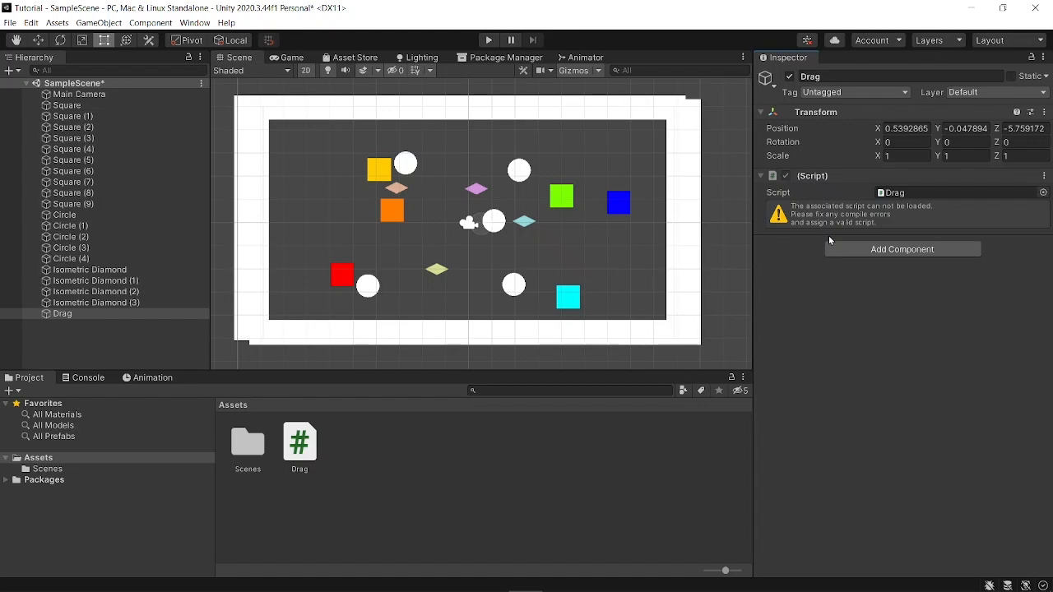
left_click(489, 40)
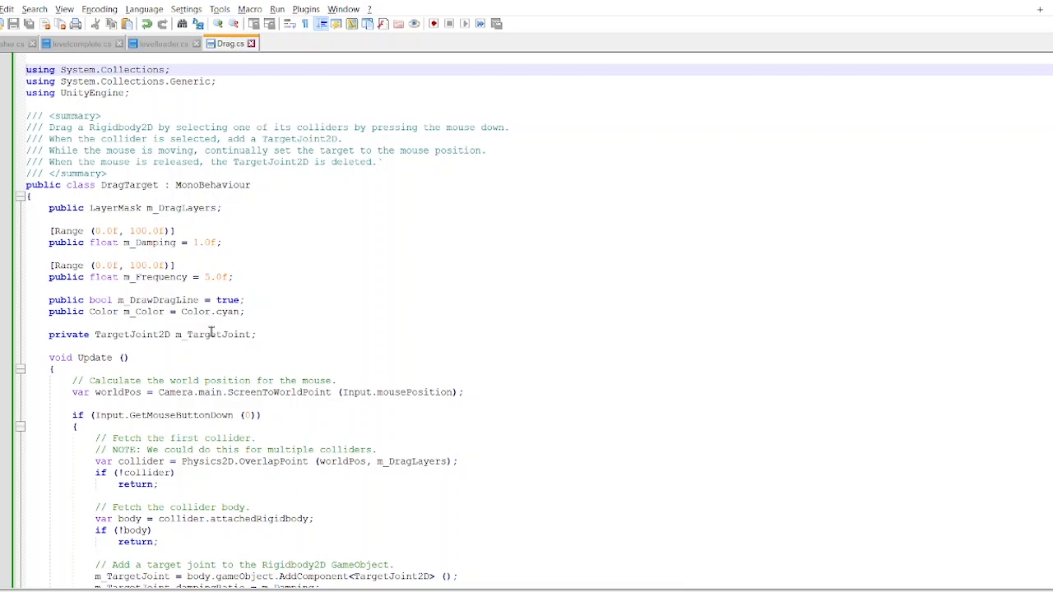
Rename the class declaration from DragTarget to Drag and save
double_click(129, 185)
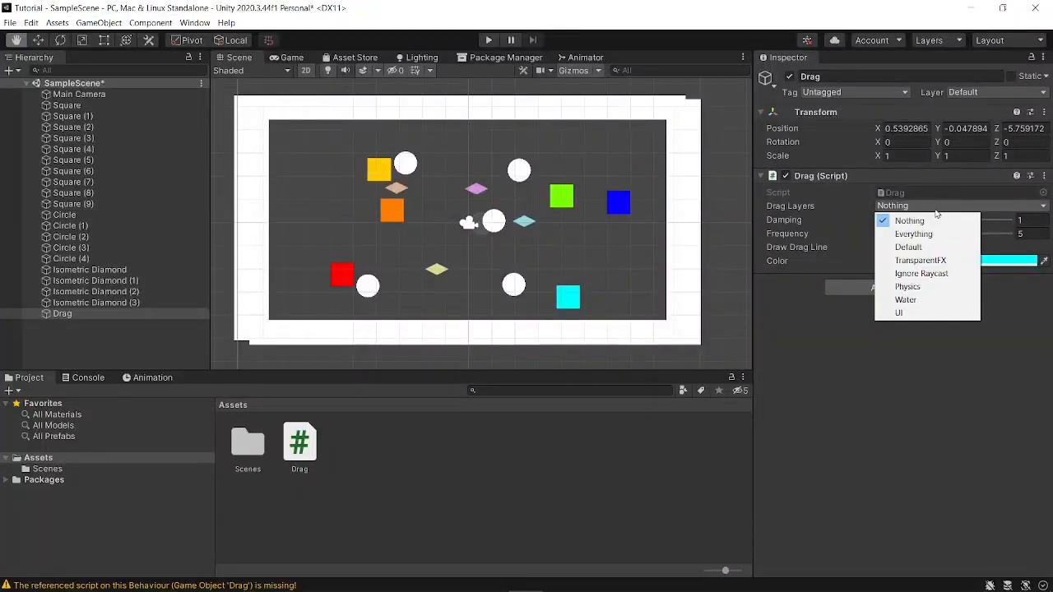
mouse_move(909, 286)
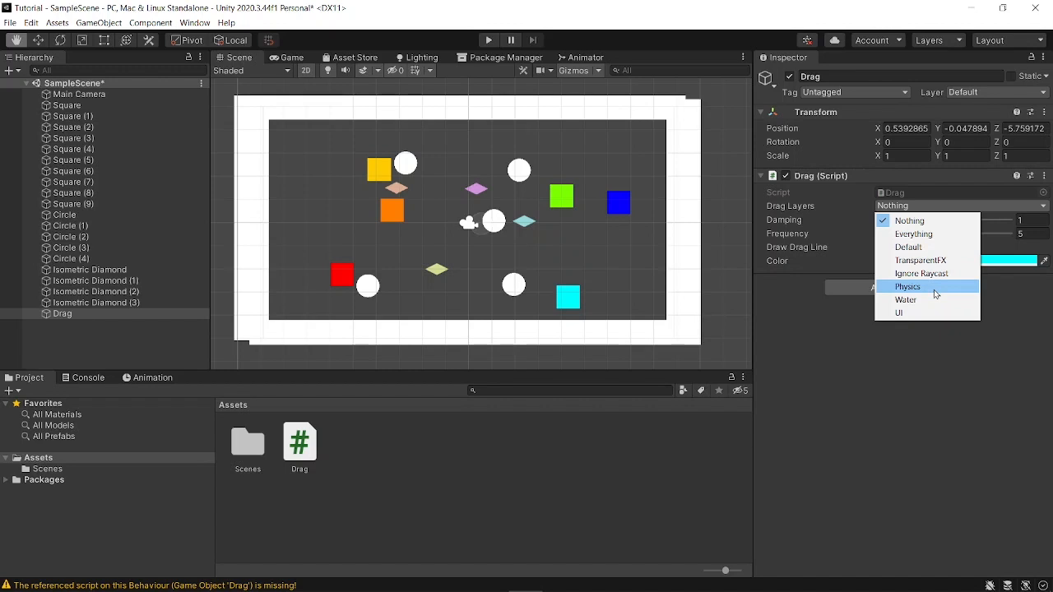
Choose Physics in the Drag (Script) component's Drag Layers dropdown
left_click(907, 286)
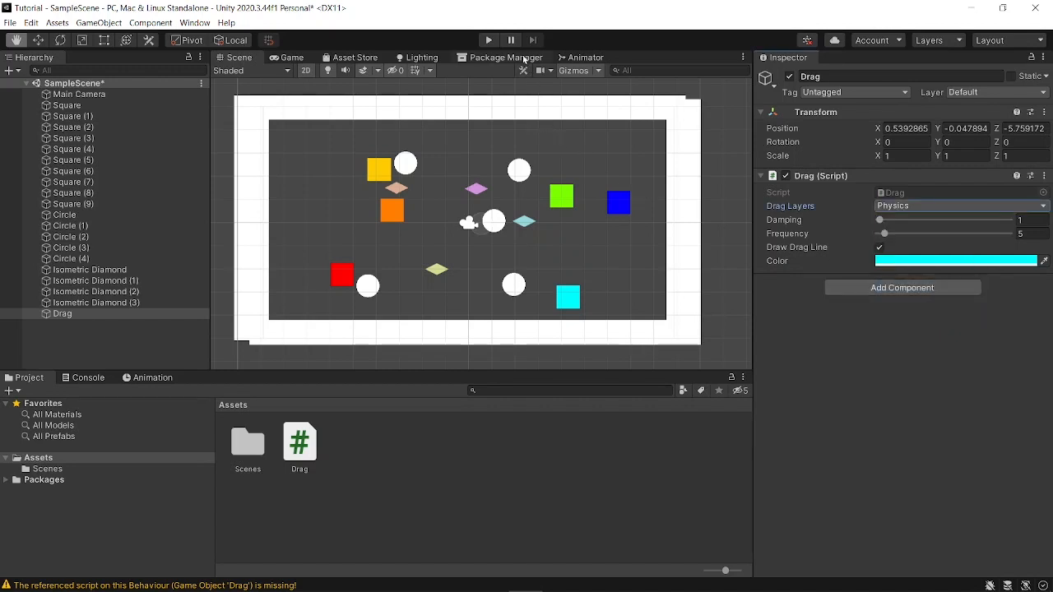